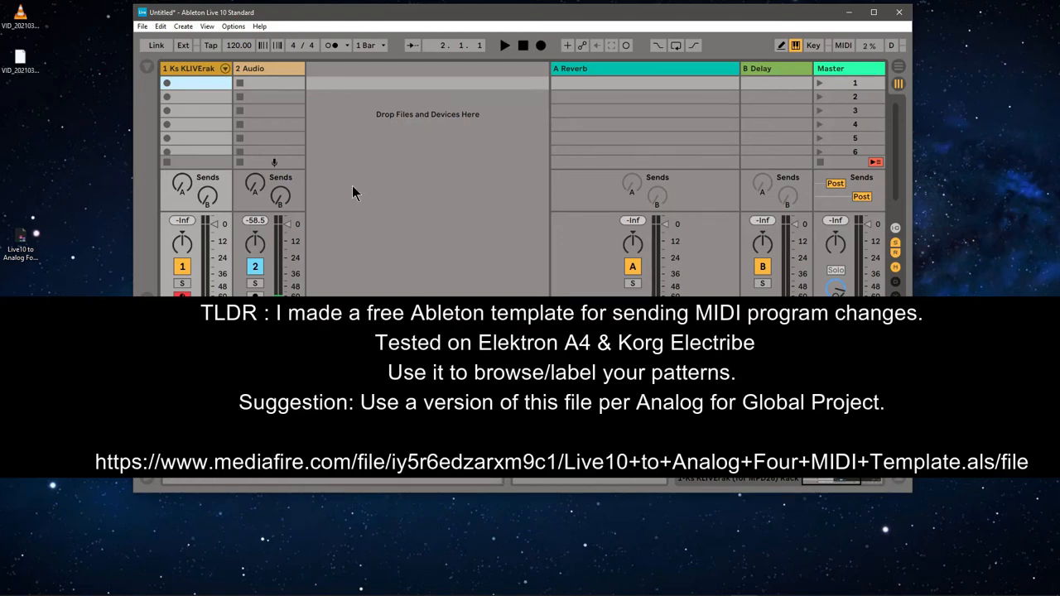
mouse_move(368, 197)
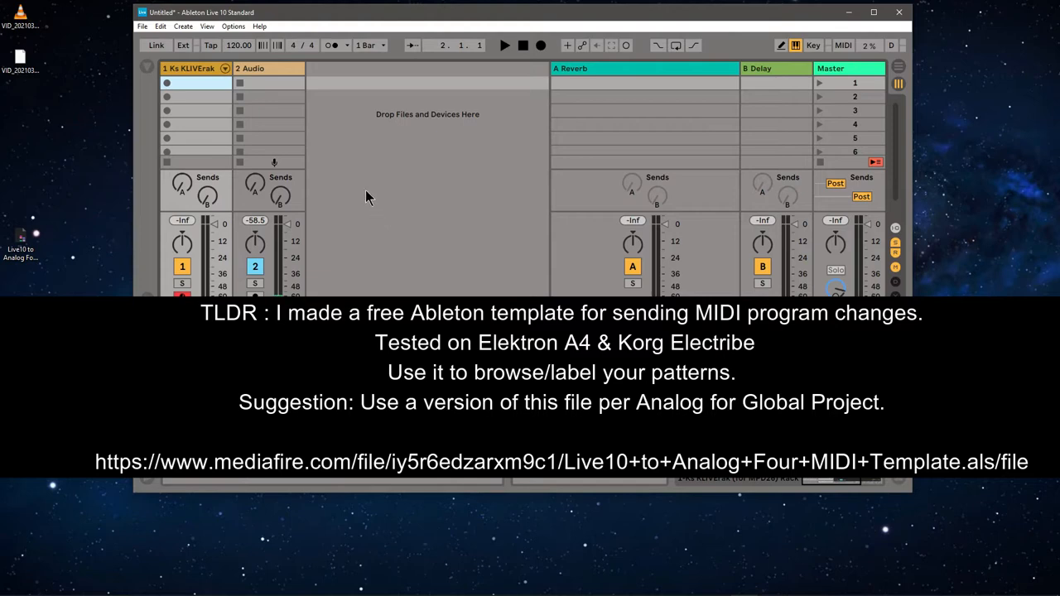
mouse_move(199, 27)
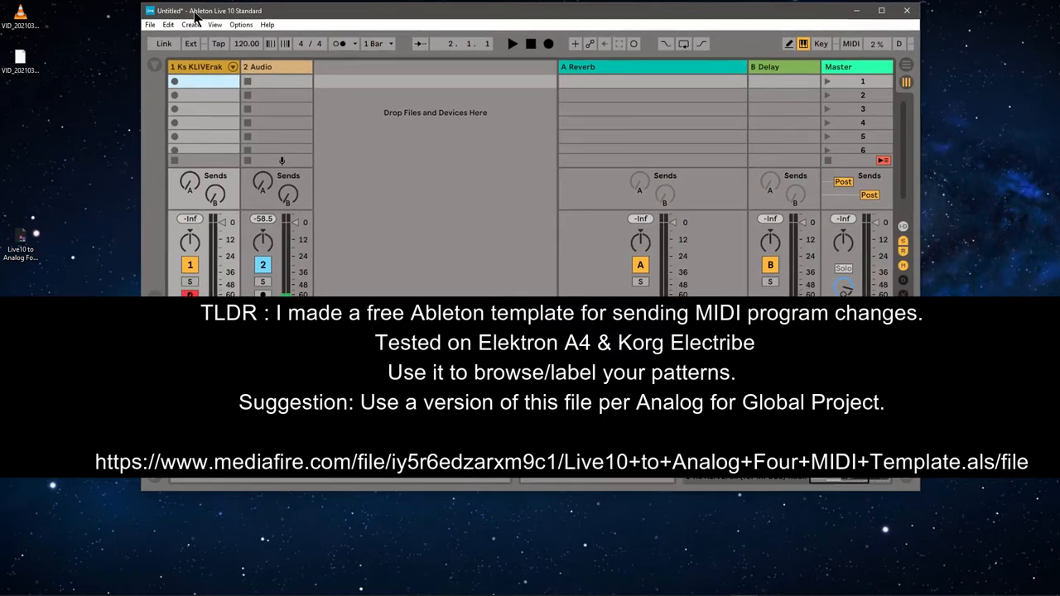
mouse_move(159, 86)
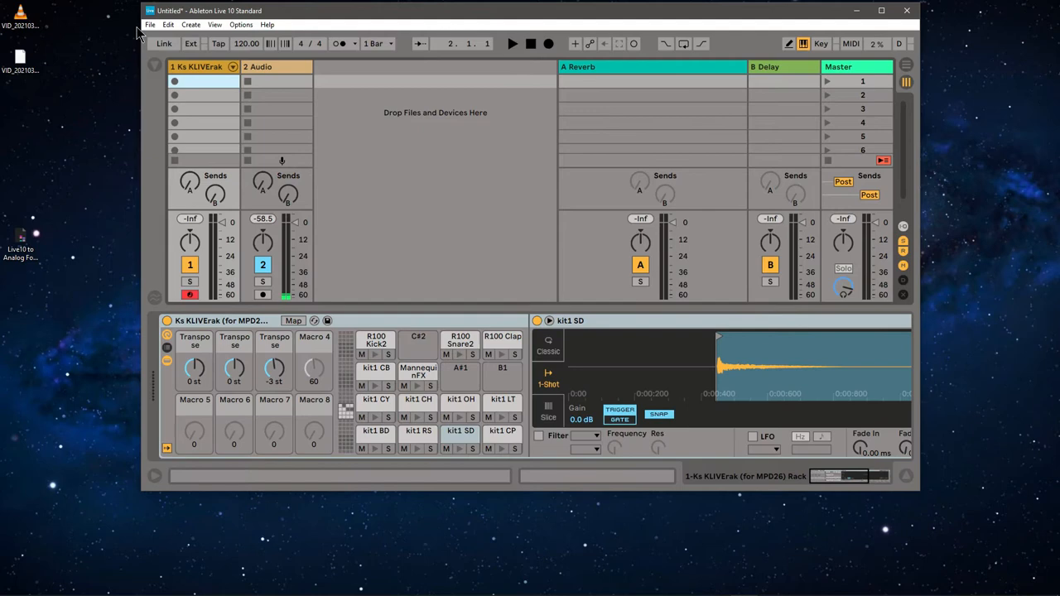
mouse_move(150, 25)
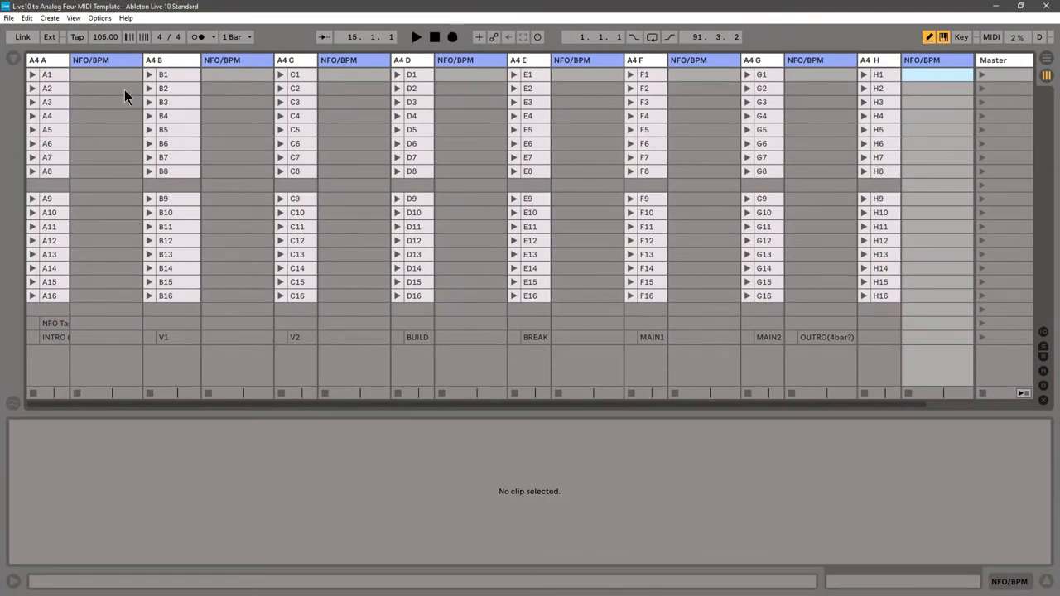
mouse_move(25, 281)
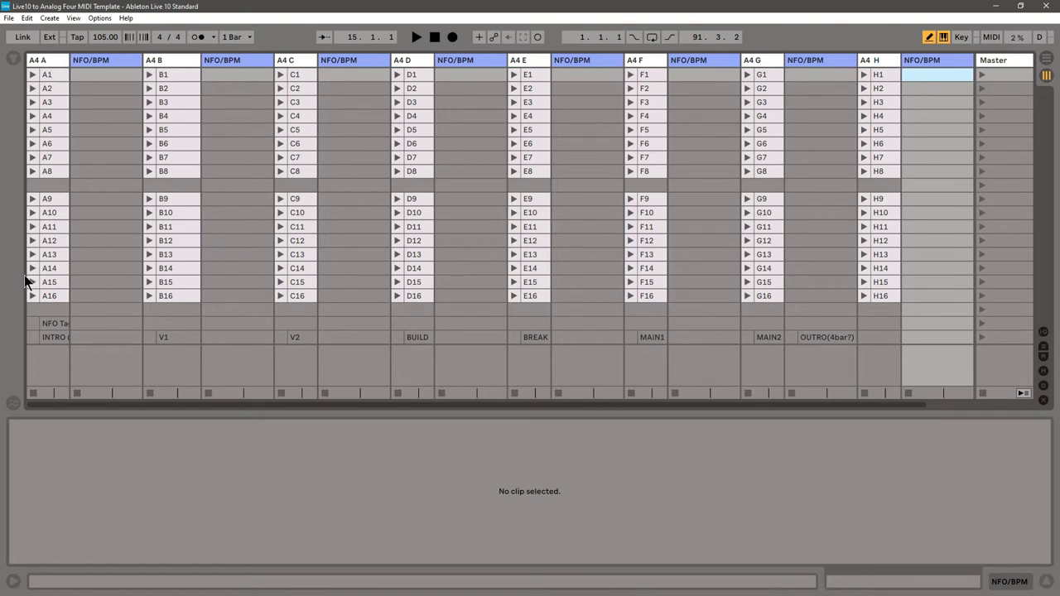
mouse_move(59, 66)
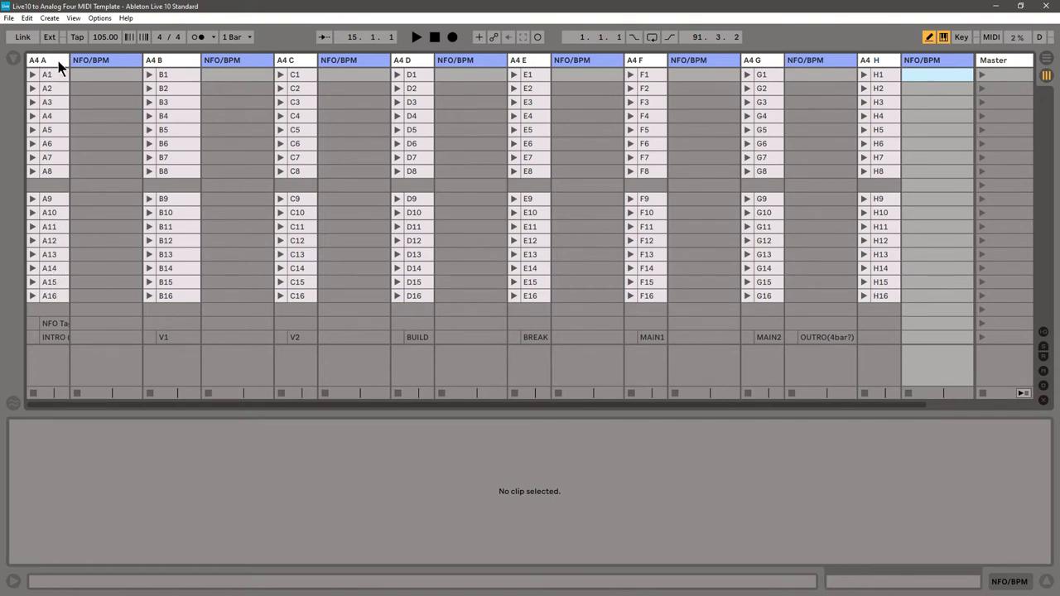
mouse_move(878, 89)
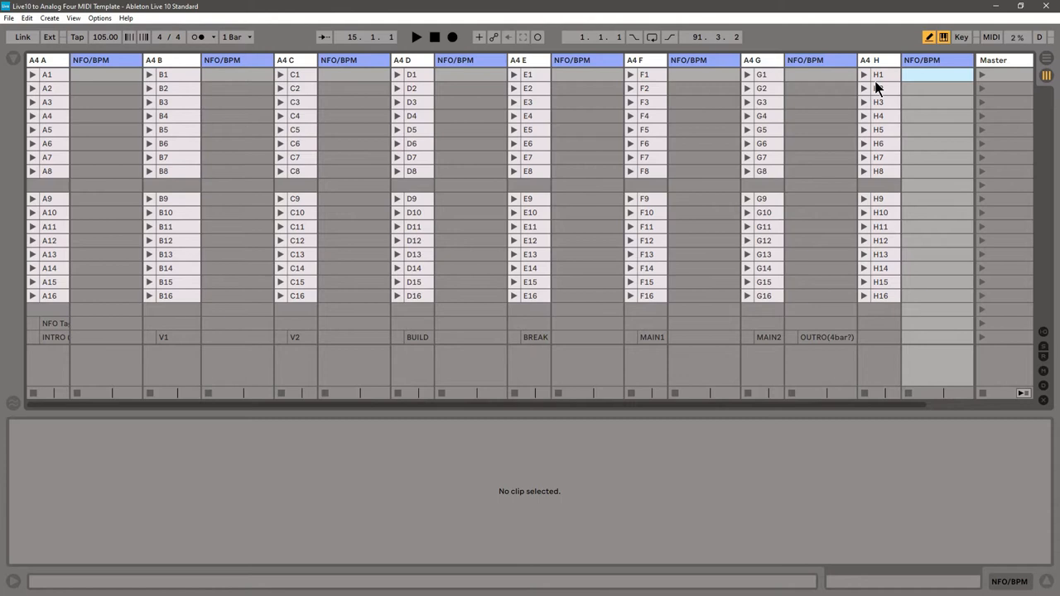
mouse_move(831, 153)
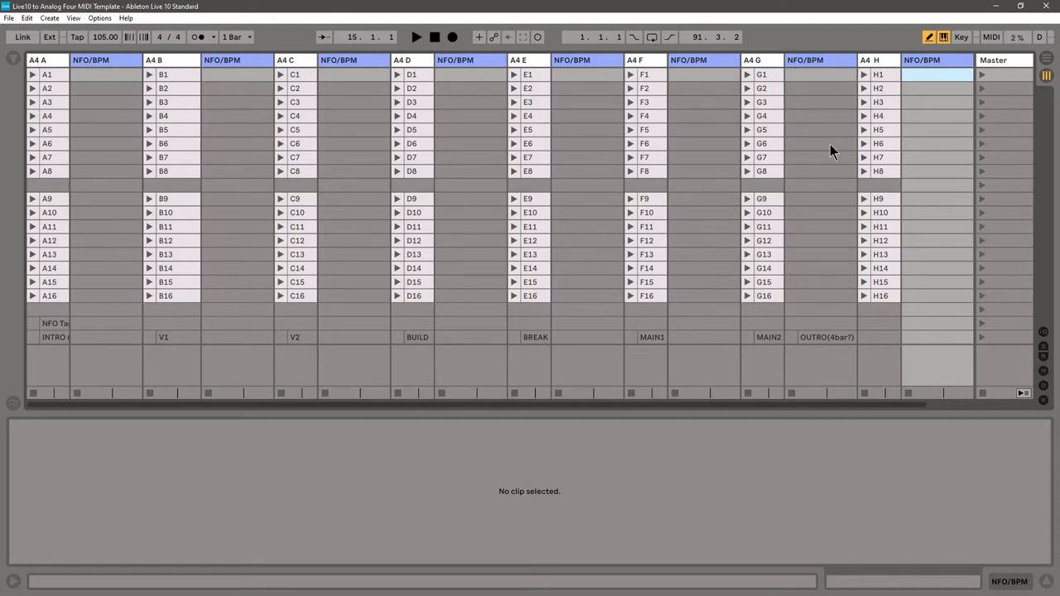
mouse_move(152, 126)
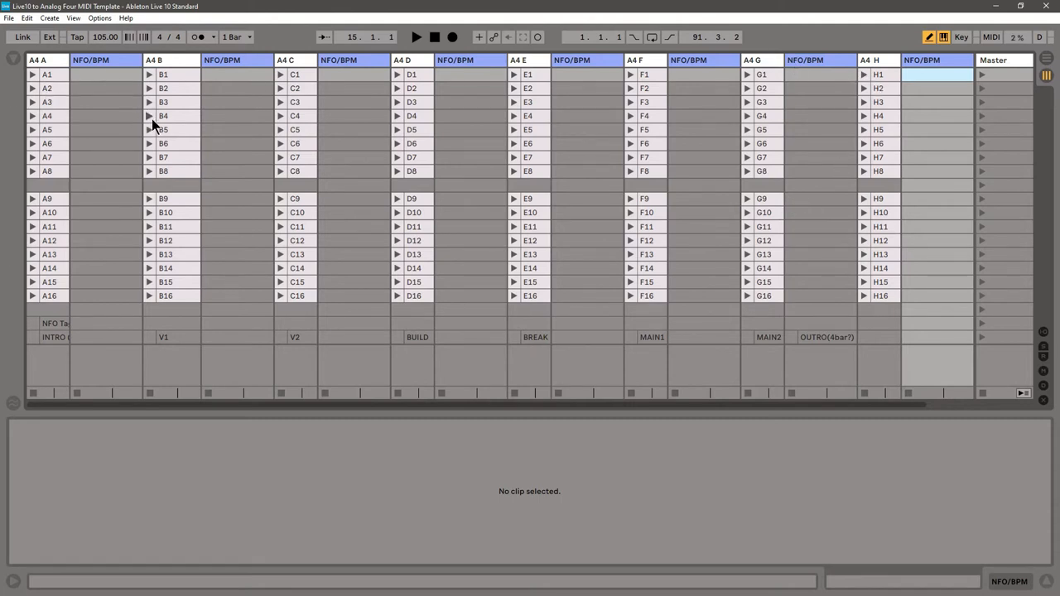
mouse_move(864, 153)
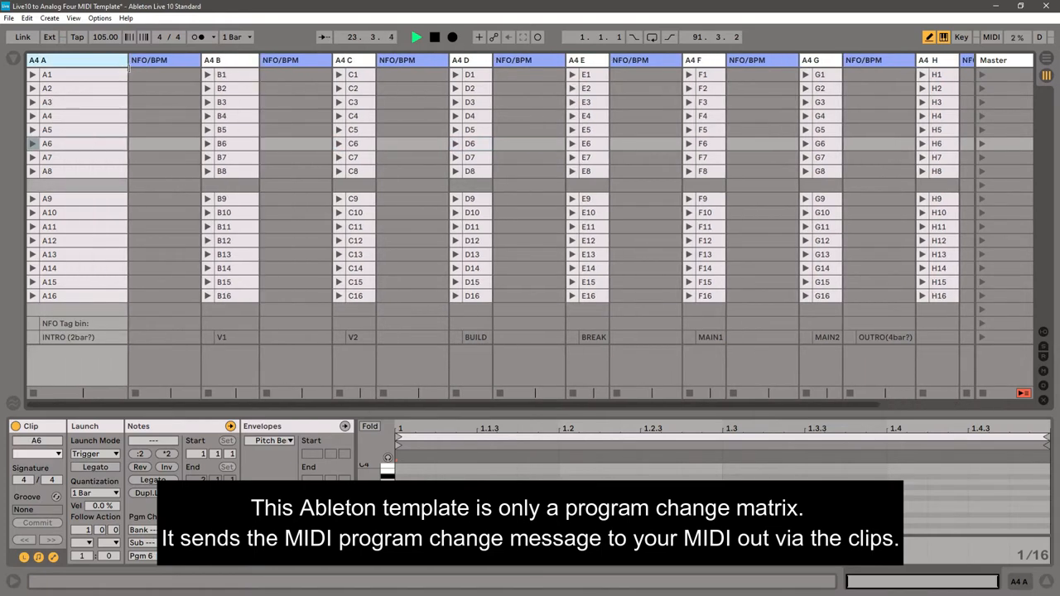
left_click(75, 323)
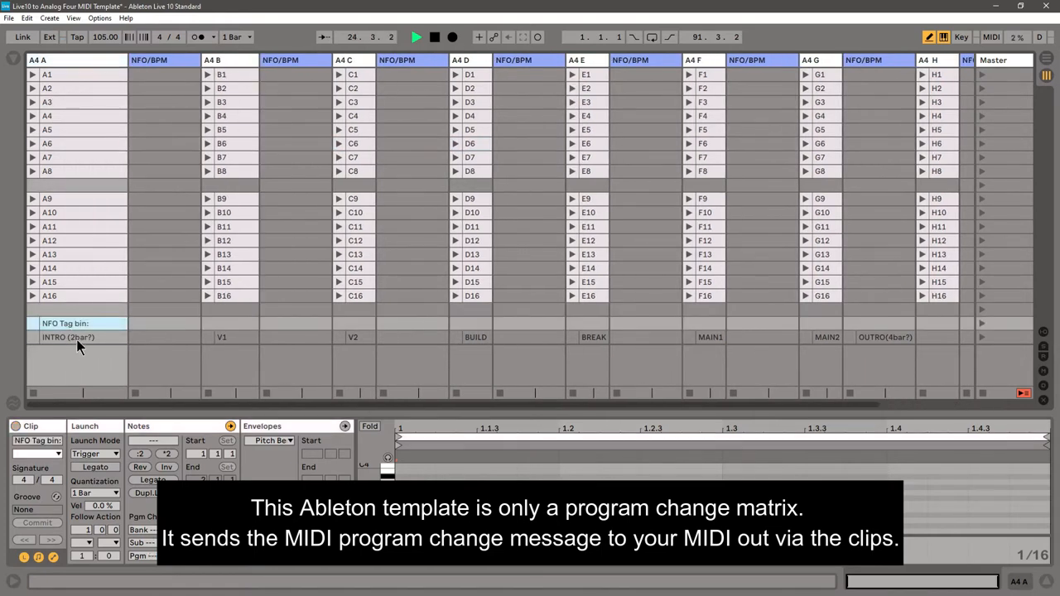
left_click(222, 338)
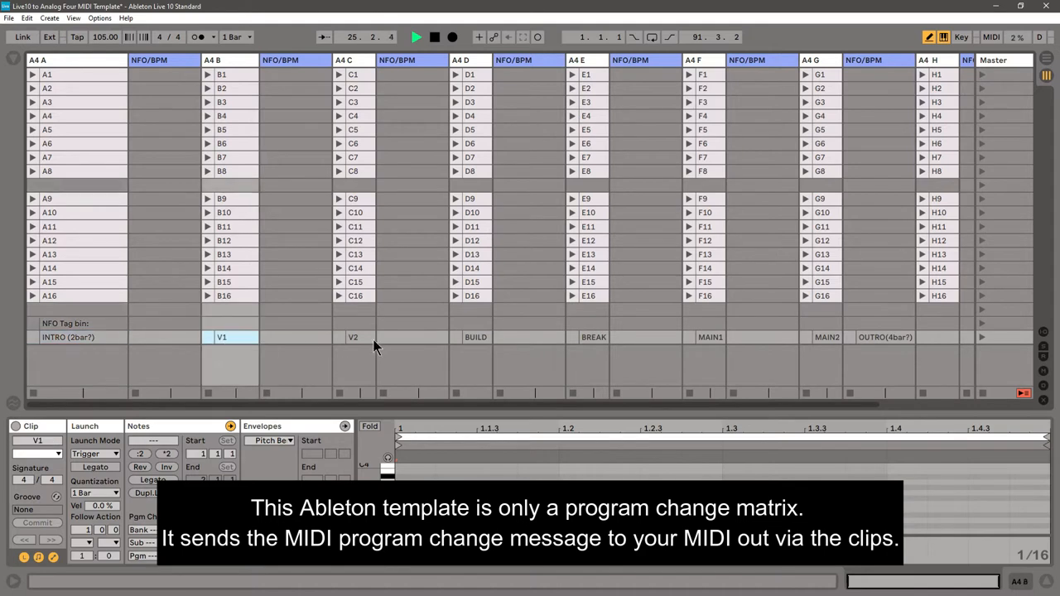
left_click(593, 338)
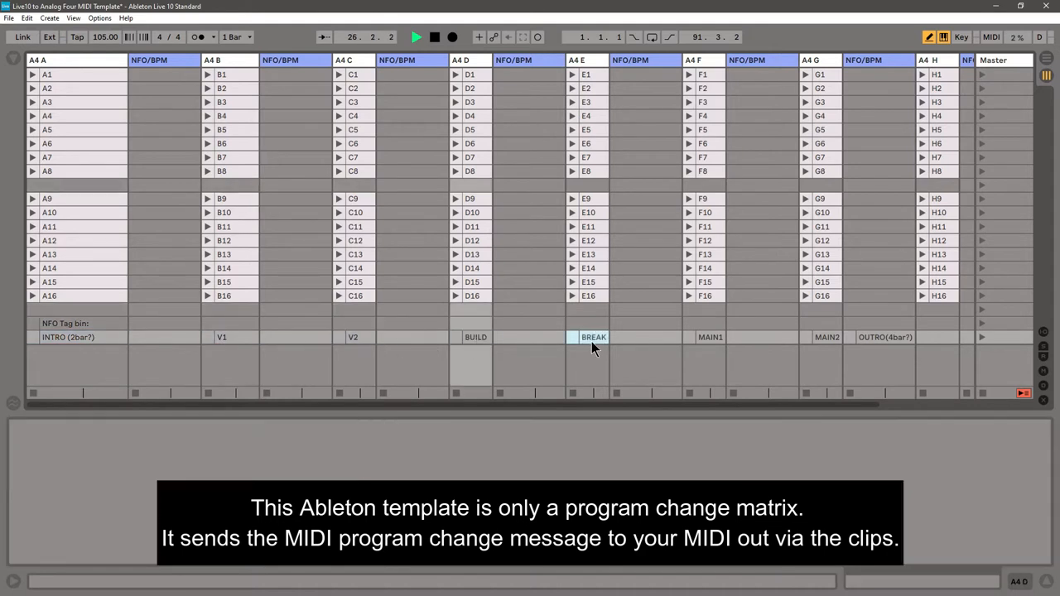
left_click(709, 338)
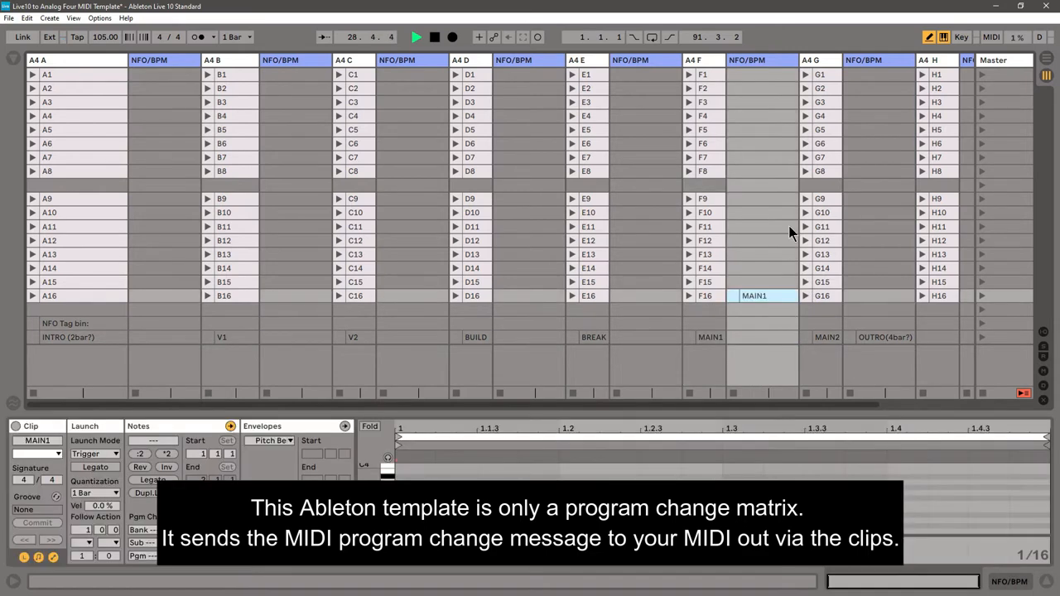
left_click(753, 255)
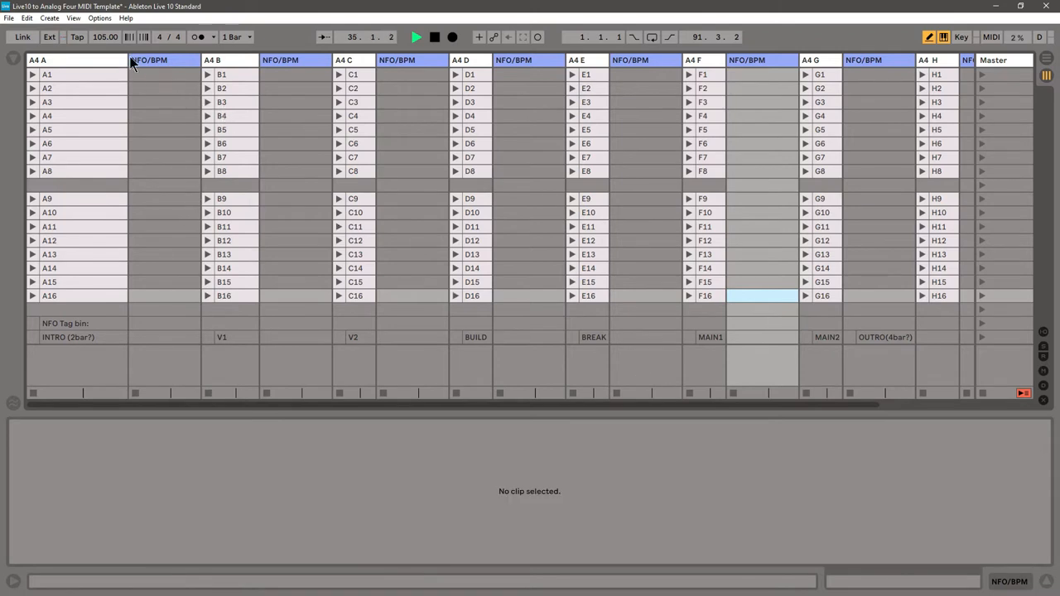
Select the B3 program-change clip to inspect its loop length in Clip View
left_click(50, 295)
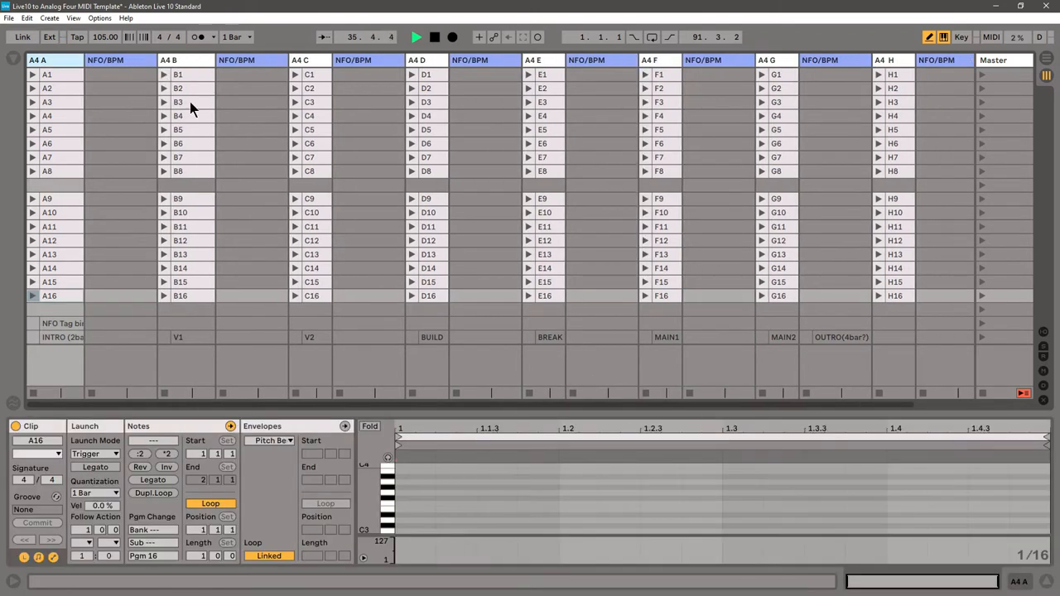
left_click(179, 103)
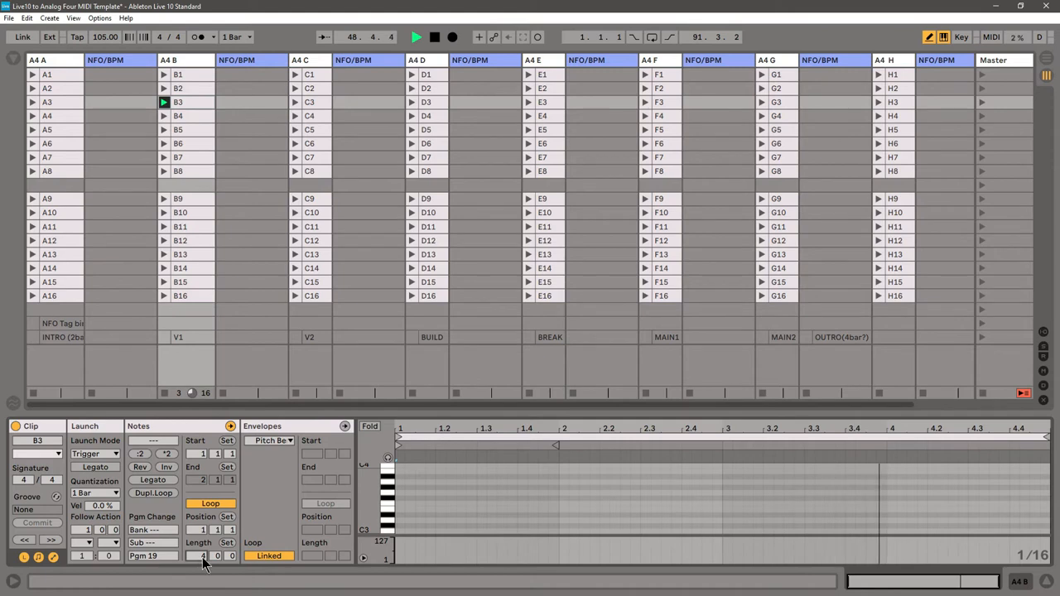
mouse_move(207, 566)
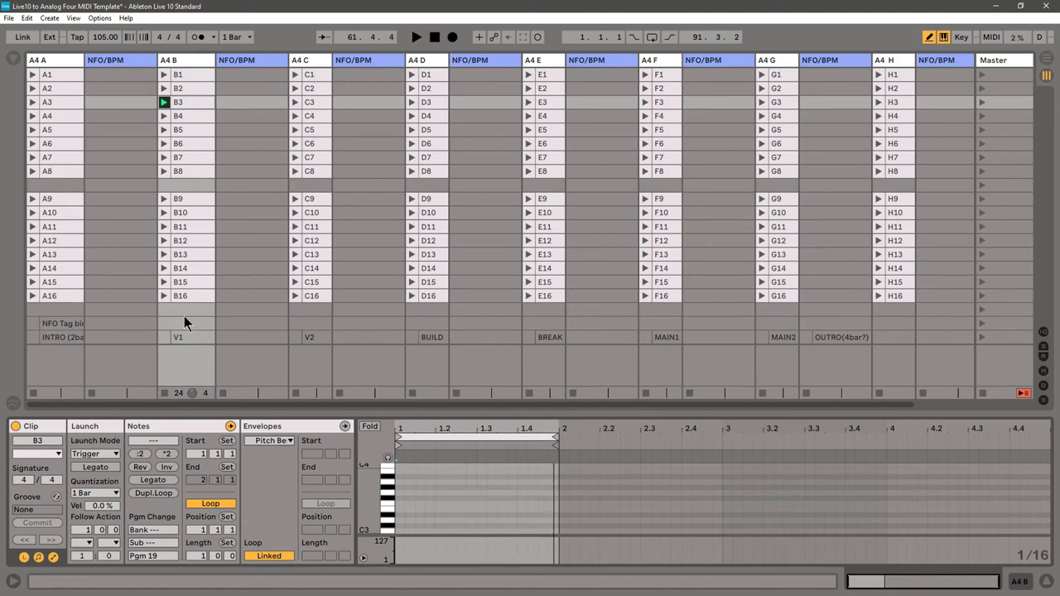
mouse_move(1011, 30)
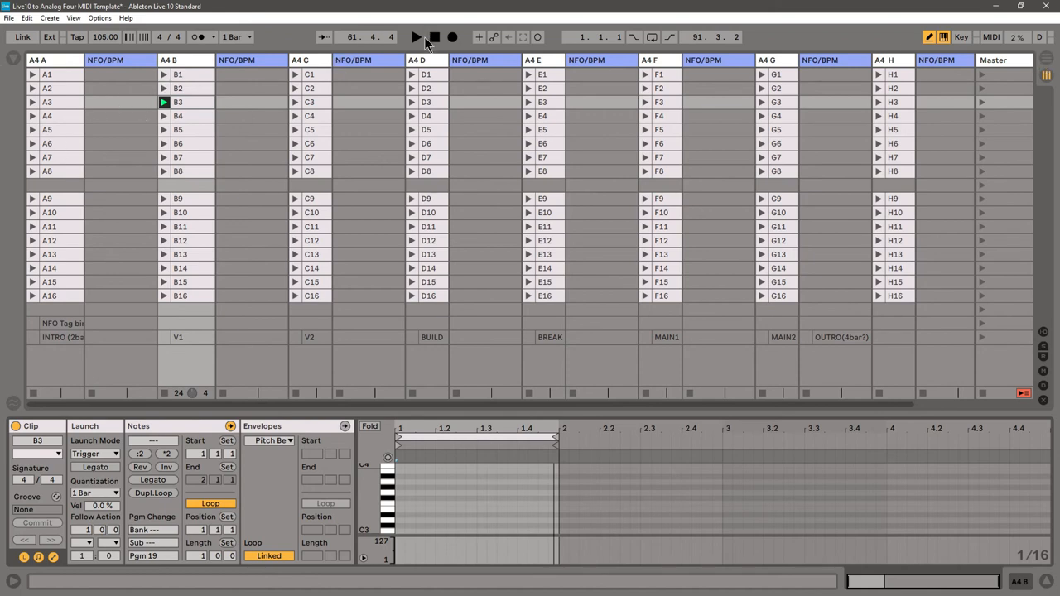
Arm recording and switch to the arrangement timeline so the launched clip records
left_click(417, 36)
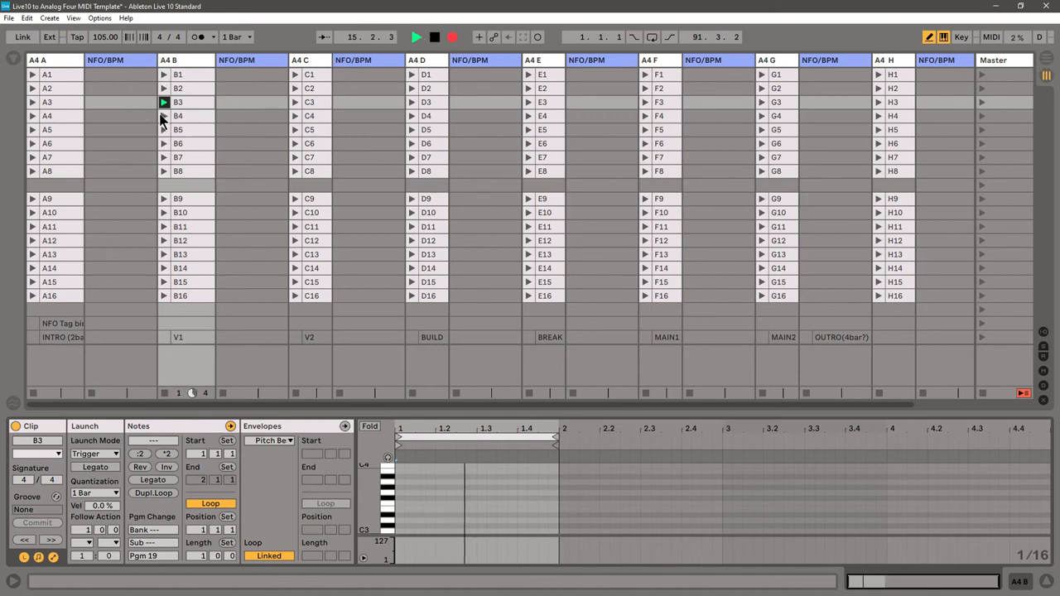
left_click(1047, 60)
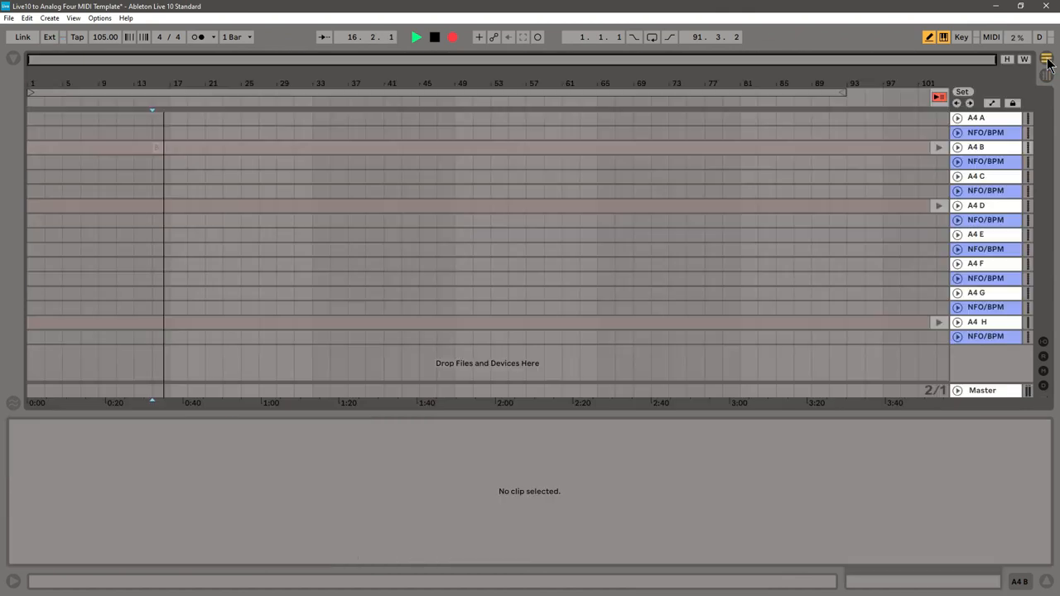